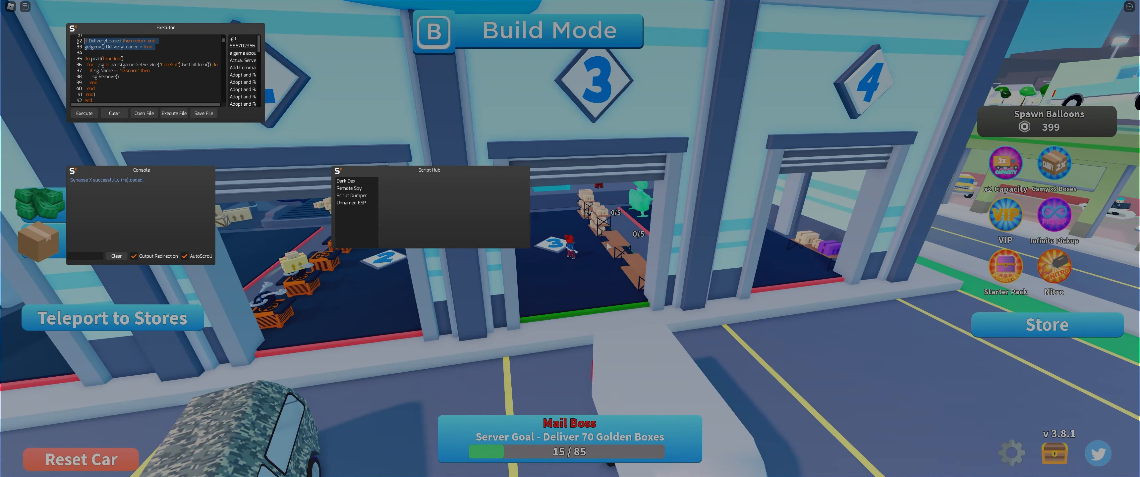
Expand the Delivery Simulator autofarm script and scroll through its code.
click(83, 114)
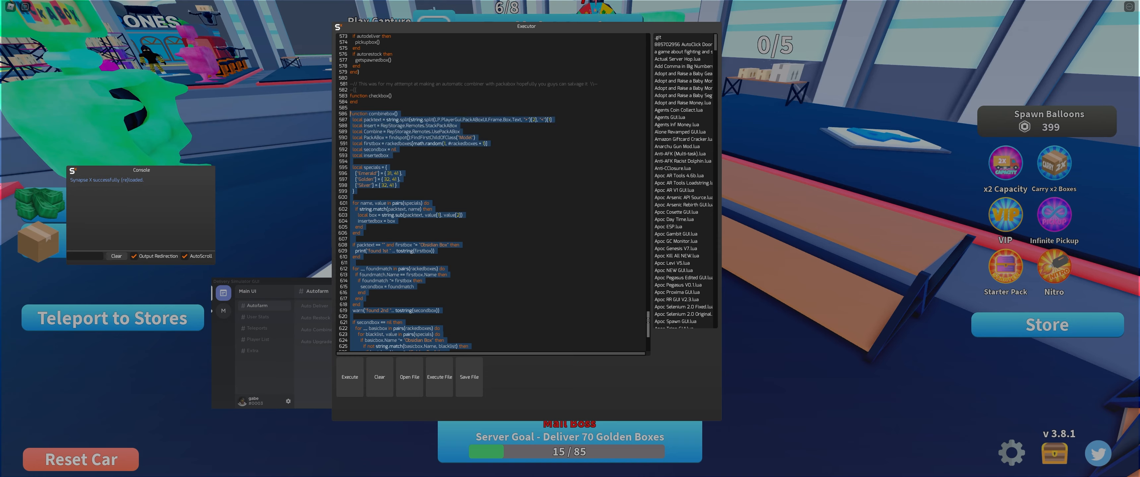
scroll(down, 3)
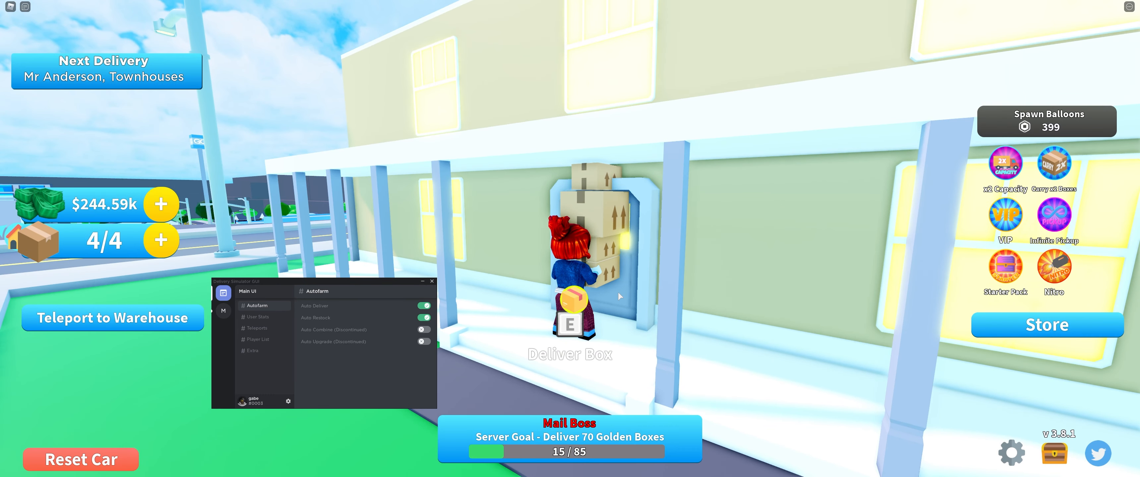
Interact at the warehouse, then switch Auto Deliver off in the Autofarm options.
key(e)
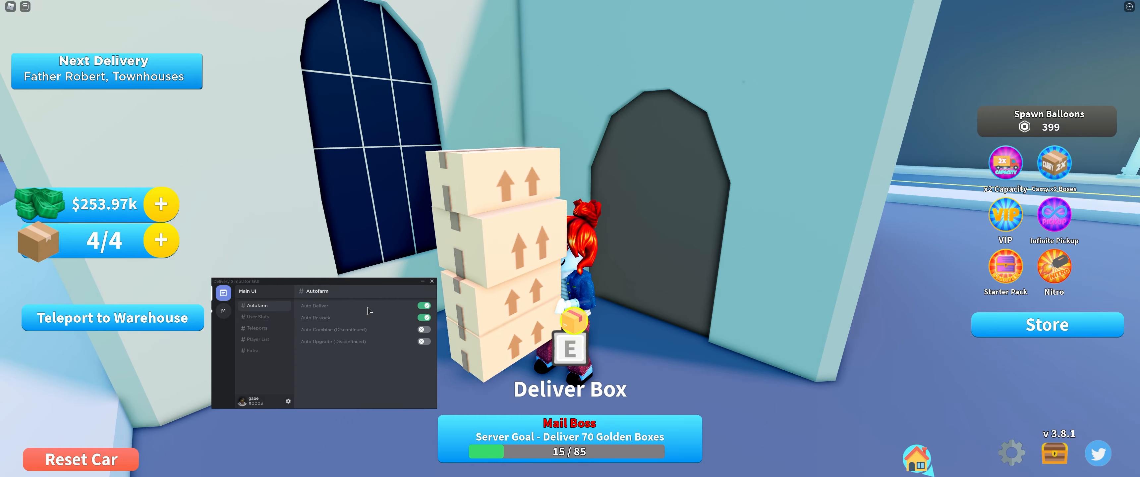
click(111, 318)
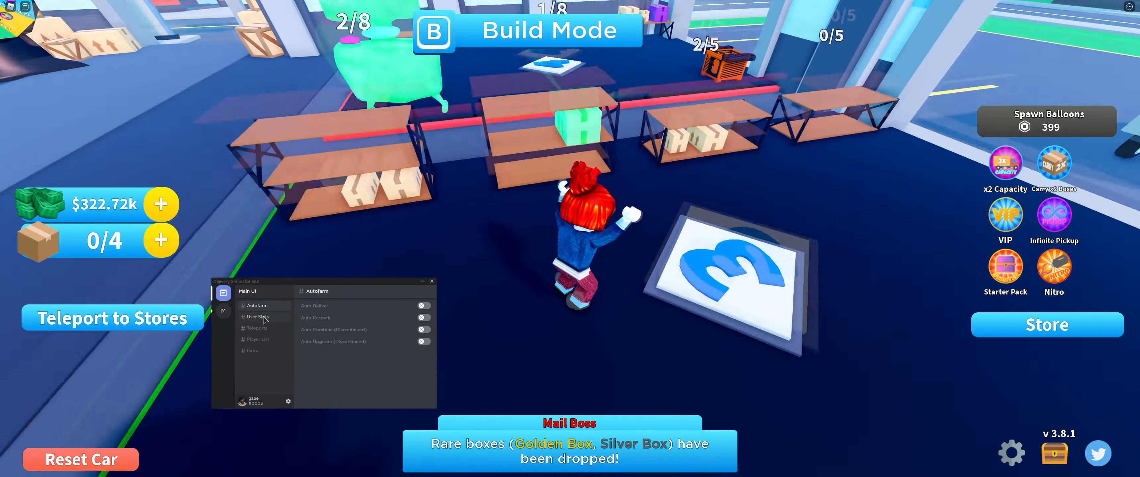
Browse User Stats, then teleport to the Stars Store from the Teleports dropdown.
click(257, 318)
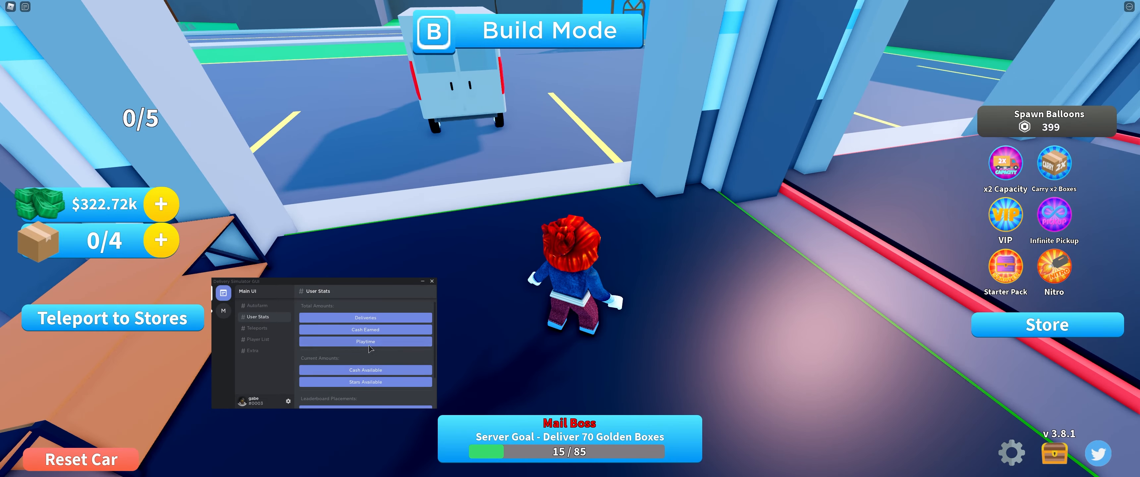
scroll(down, 3)
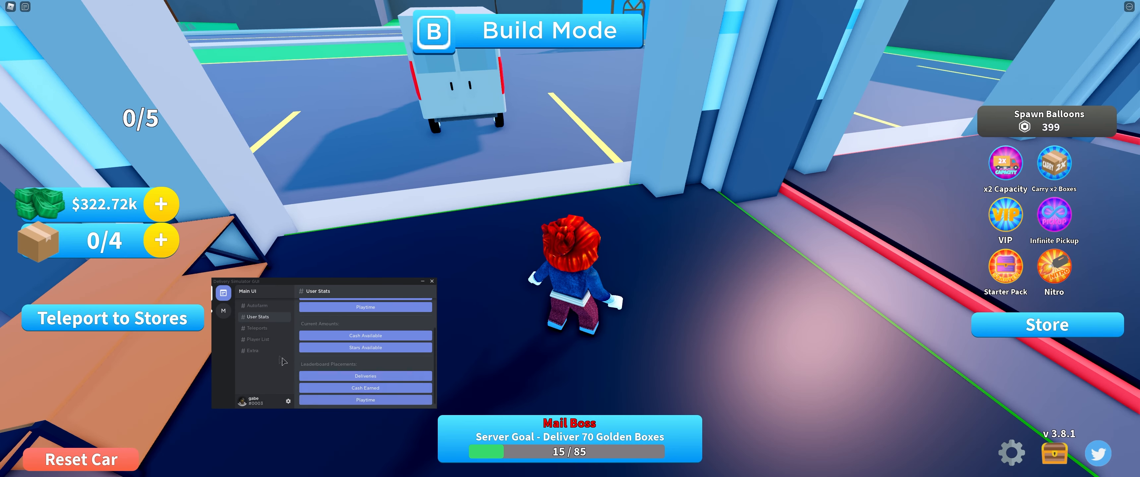
click(256, 328)
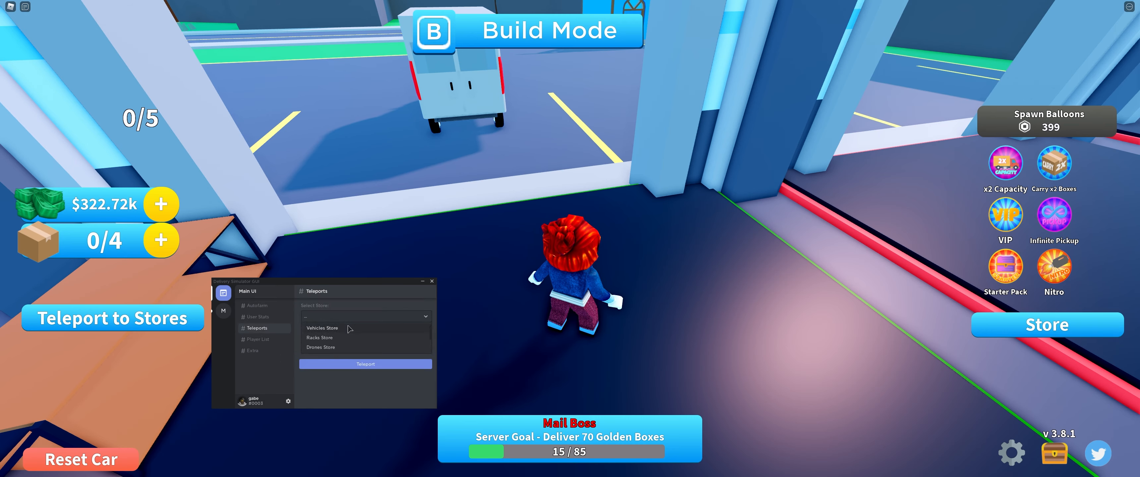
click(365, 331)
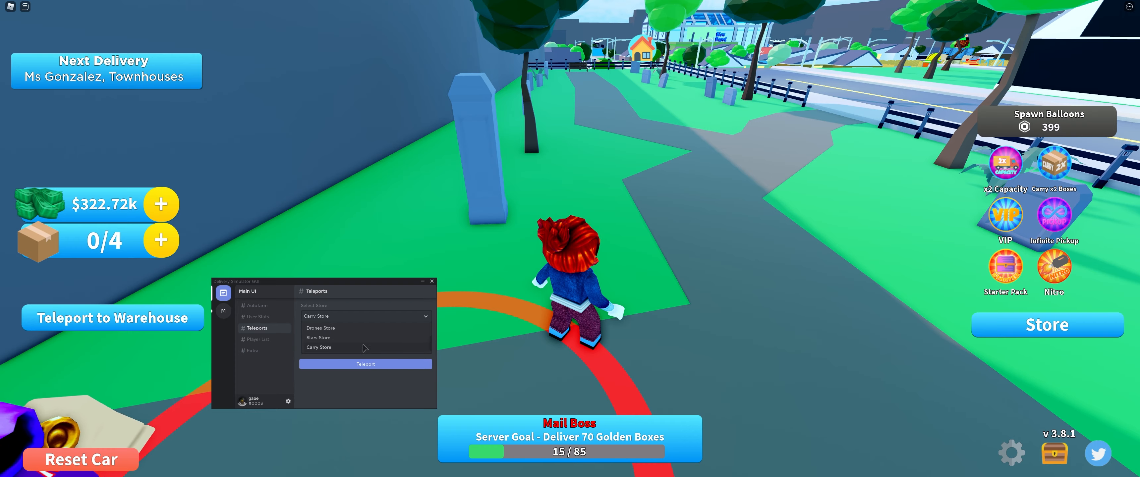
click(317, 337)
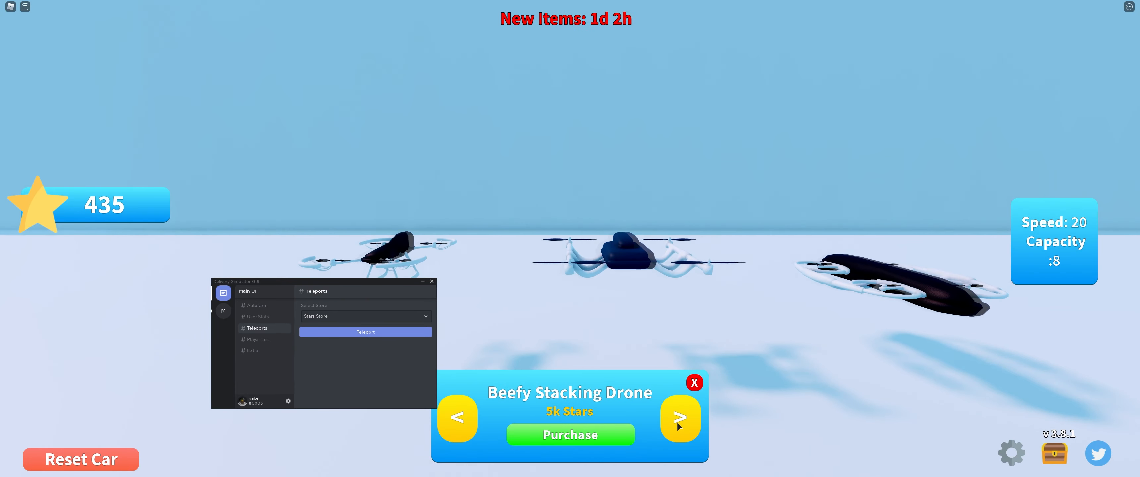
Flip to the next drone for sale, then leave the drone shop.
click(680, 417)
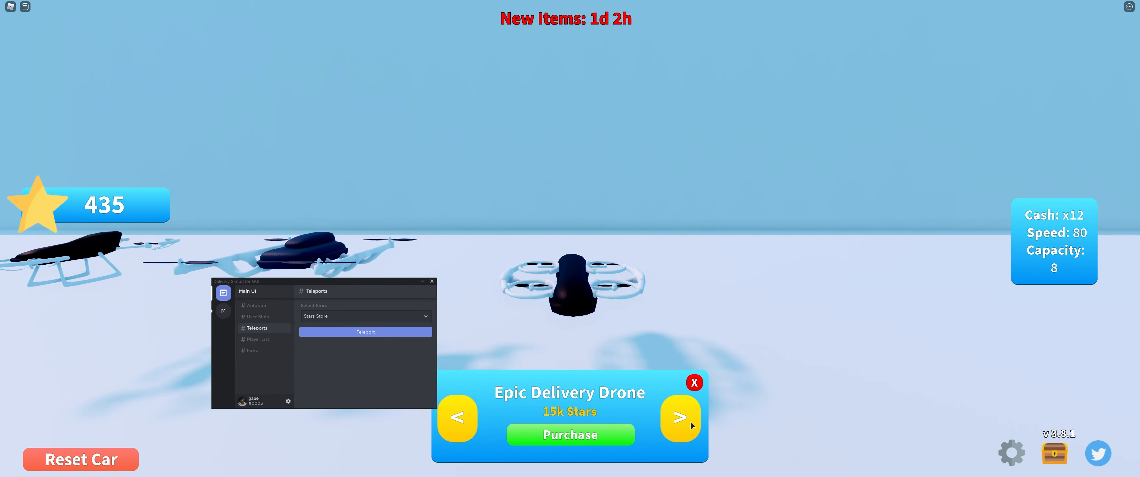
click(679, 417)
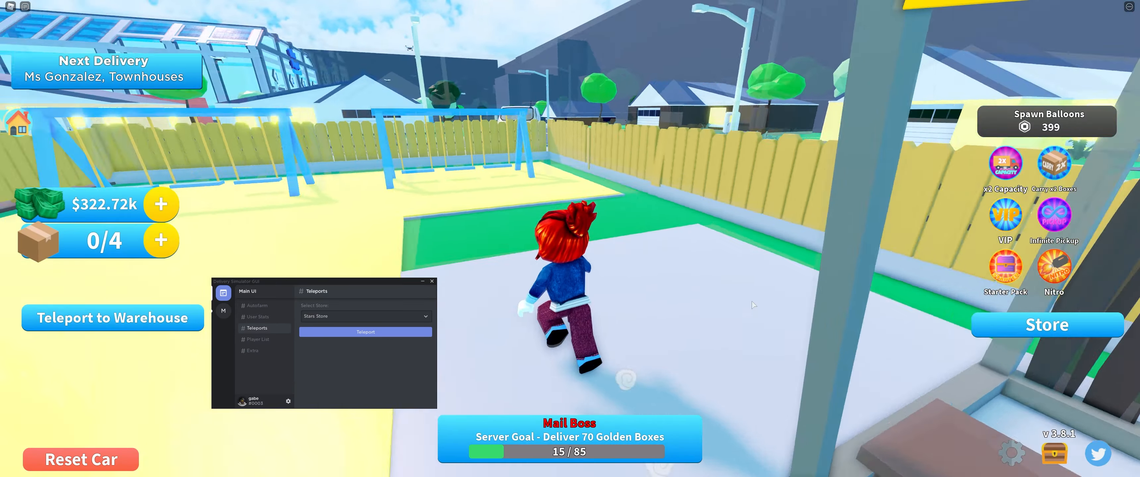
Enable Hide Gameplay UI under Extra and look through the Delivery Pass rewards.
click(253, 350)
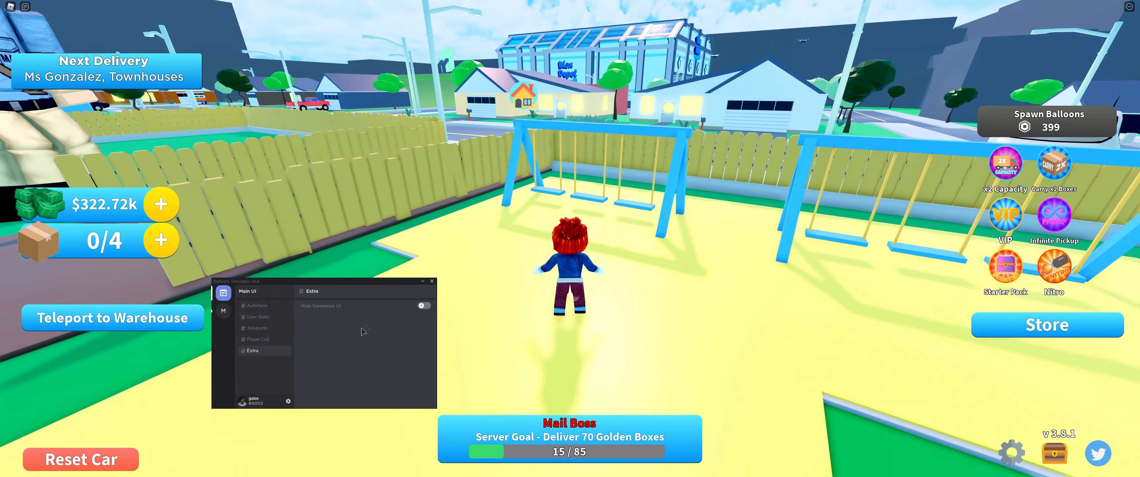
click(421, 305)
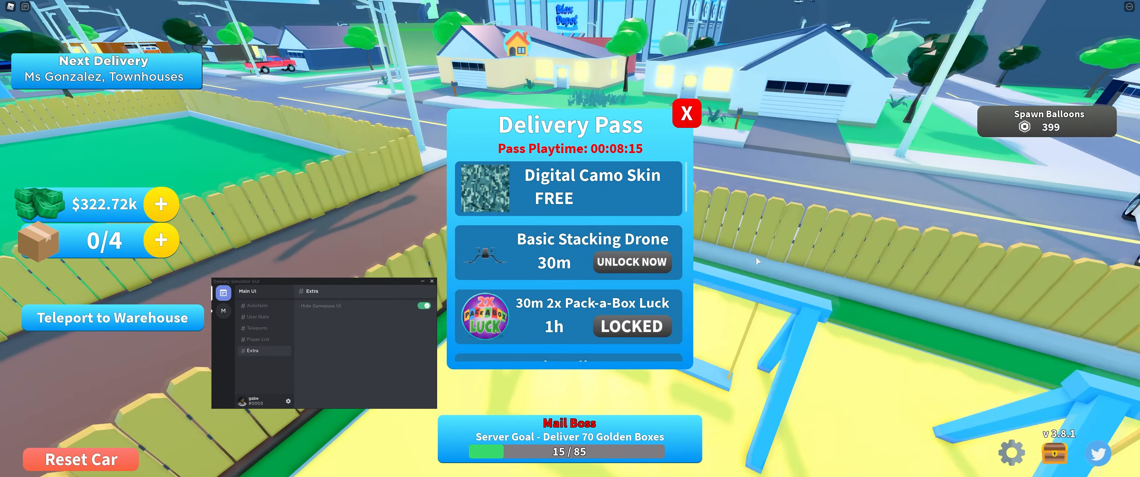
scroll(down, 3)
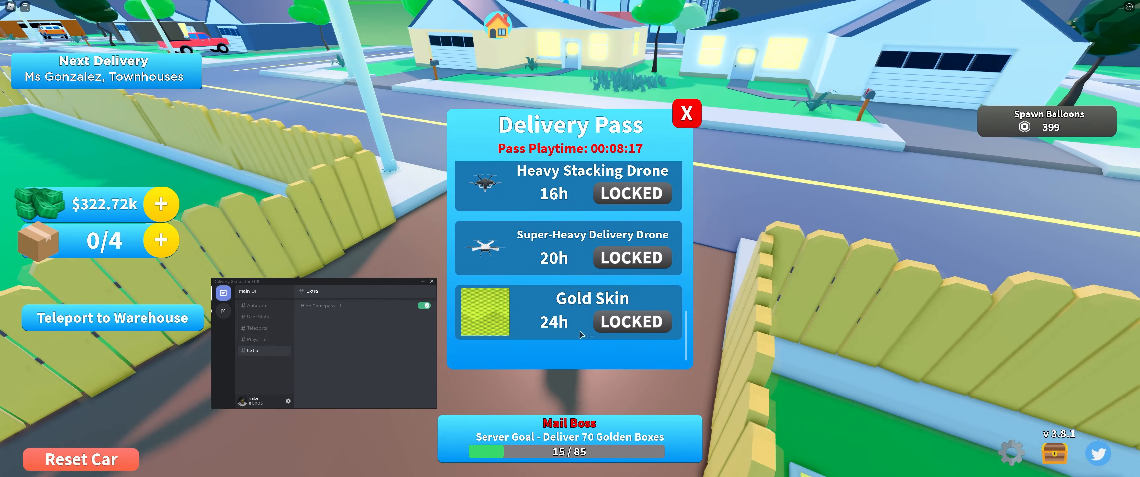
click(684, 112)
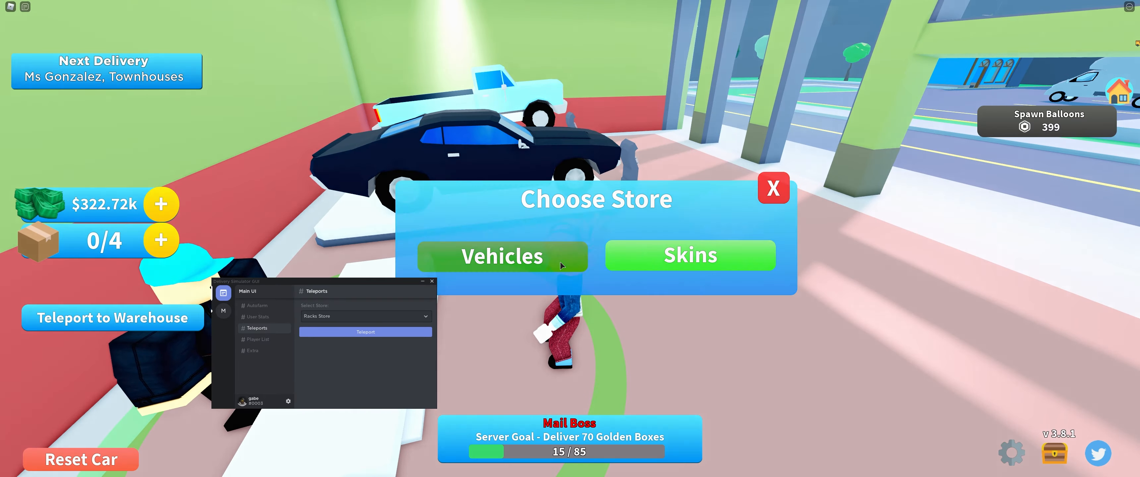
Browse the Skins shop, close the popups, and teleport back to the warehouse.
click(773, 188)
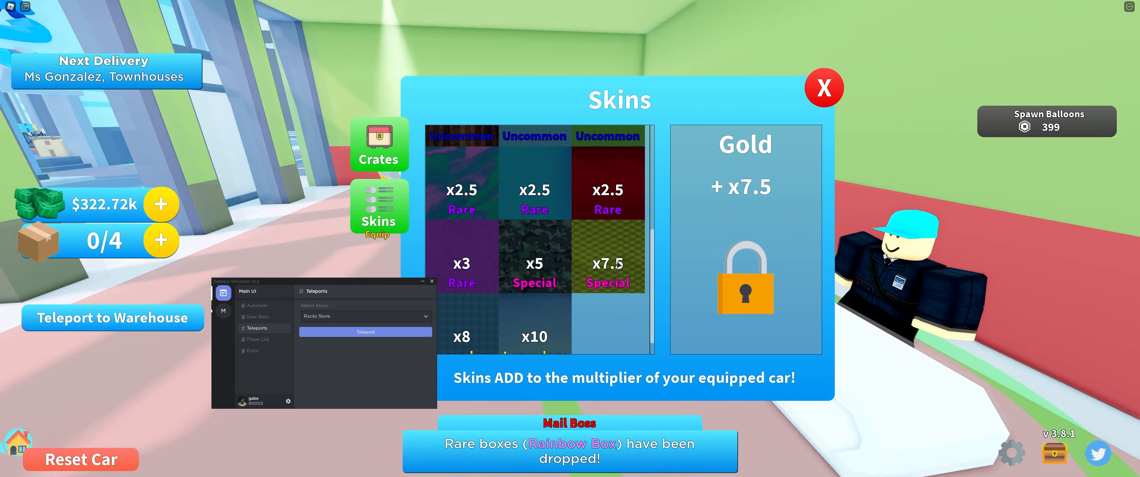
click(824, 88)
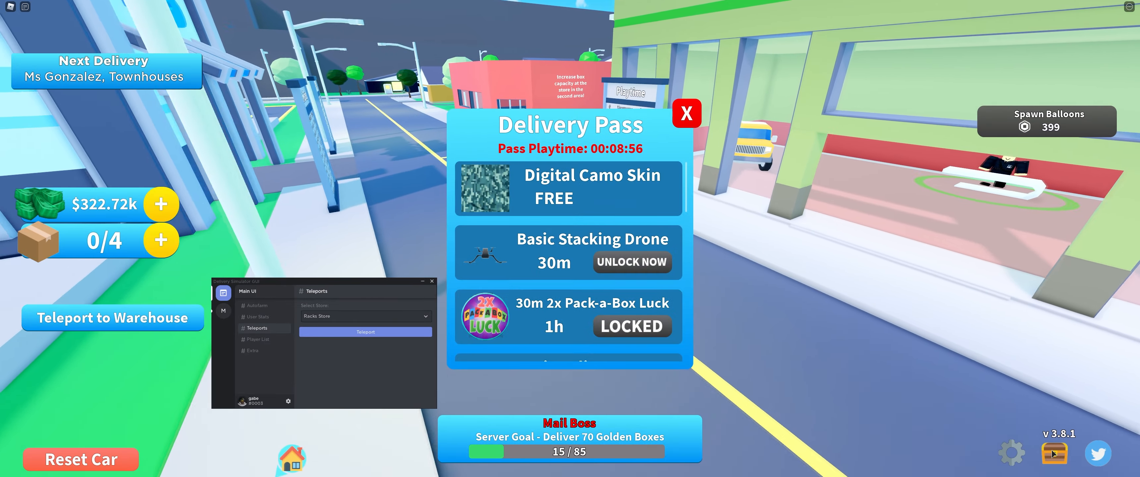
click(684, 113)
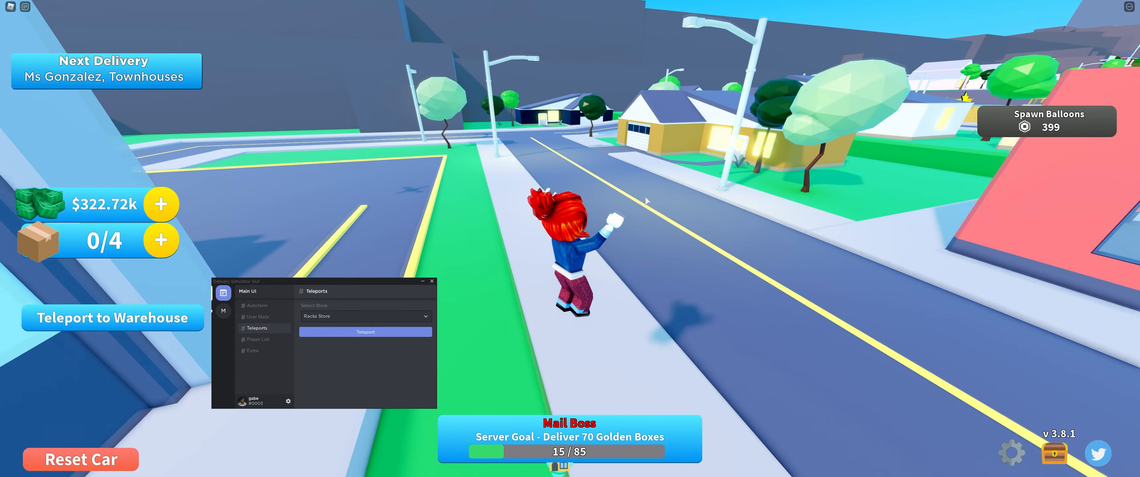
click(365, 331)
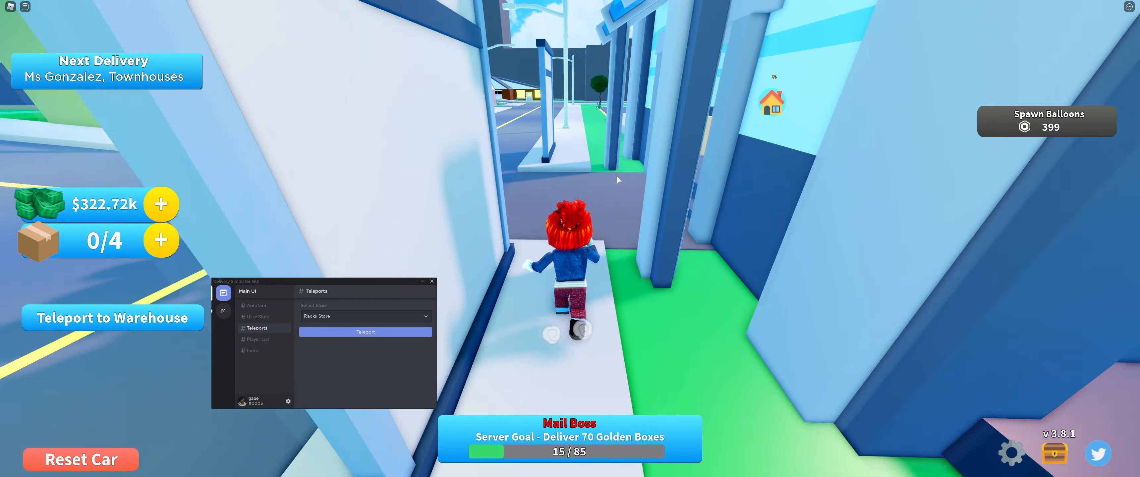
click(365, 331)
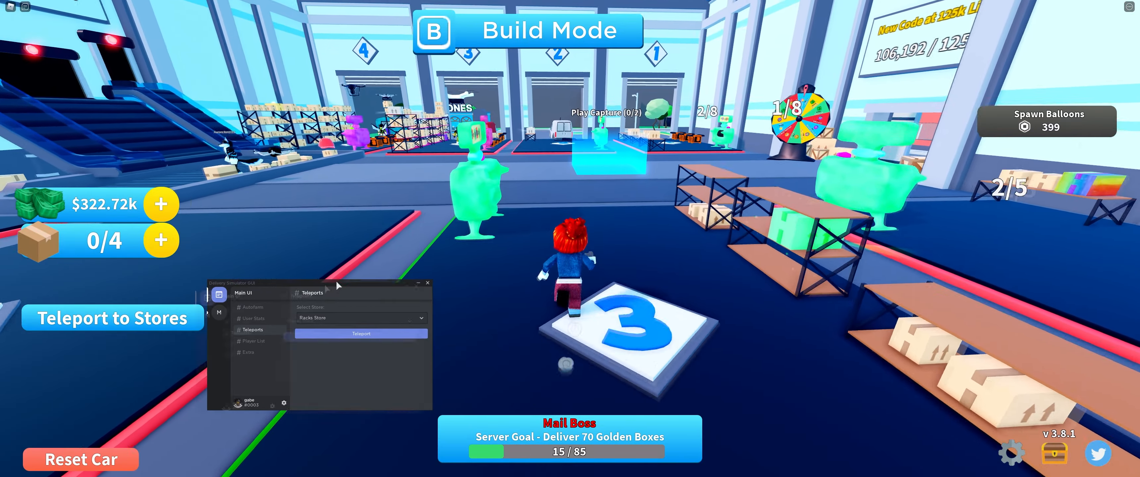
View the Player List, then the Miscellaneous feature notes and Credits pages.
click(251, 340)
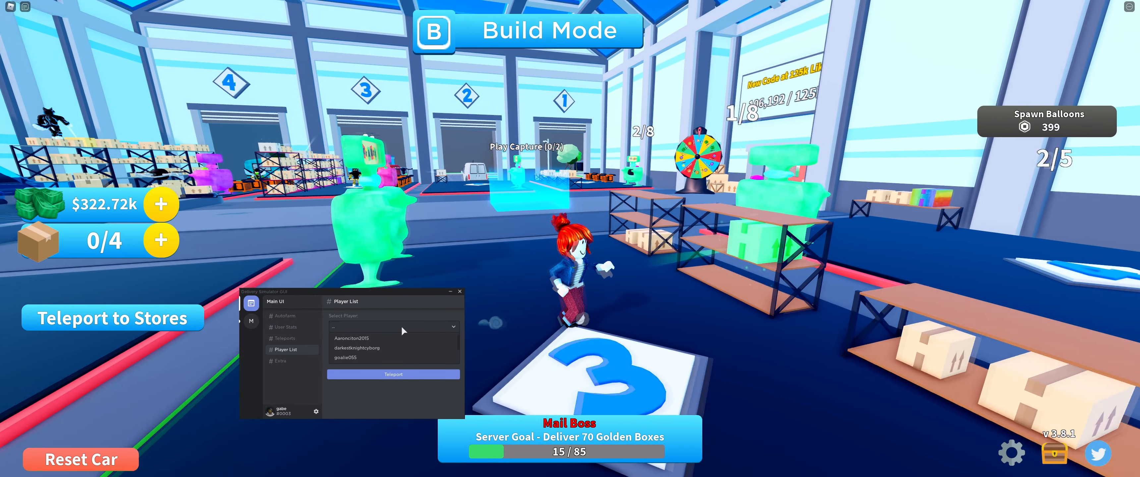
click(279, 360)
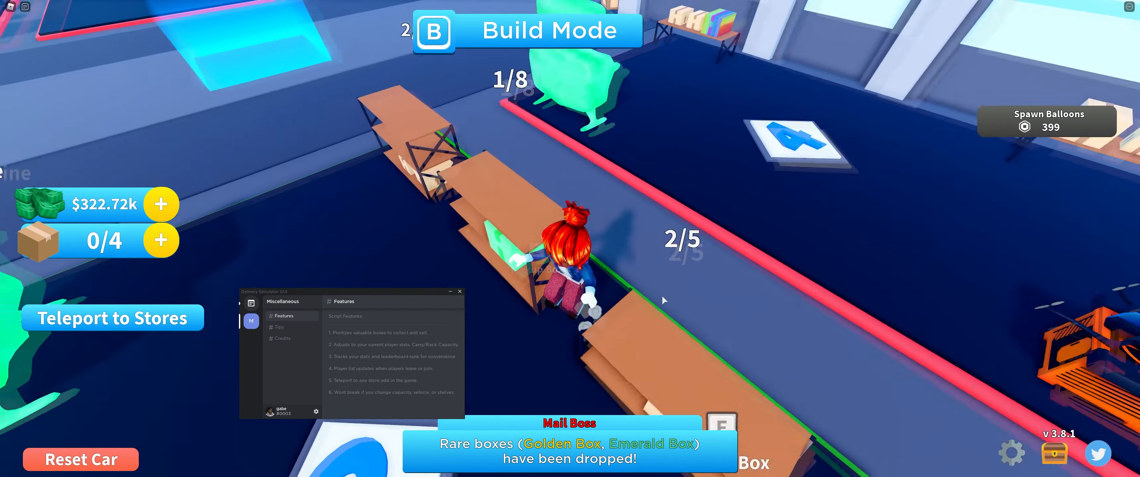
click(282, 337)
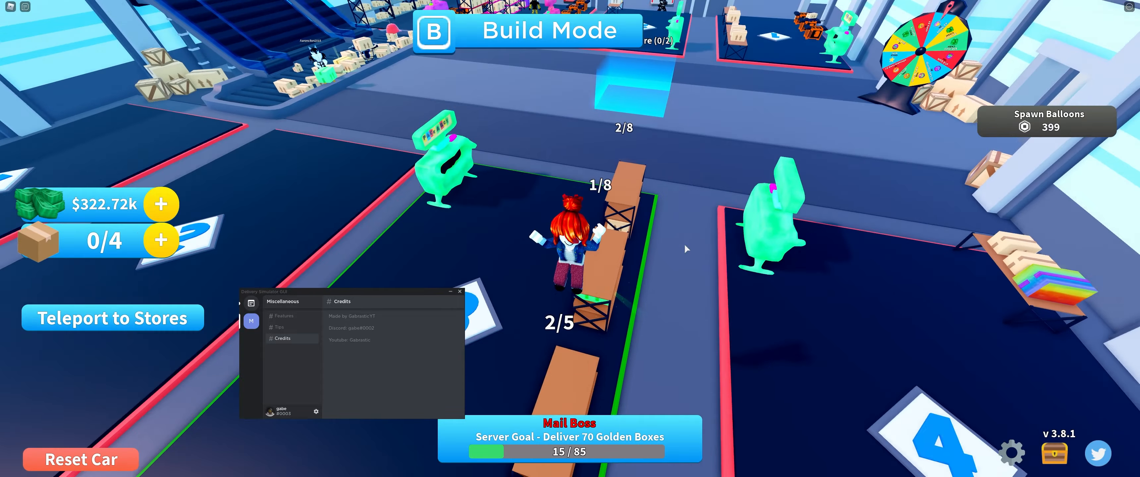
click(279, 326)
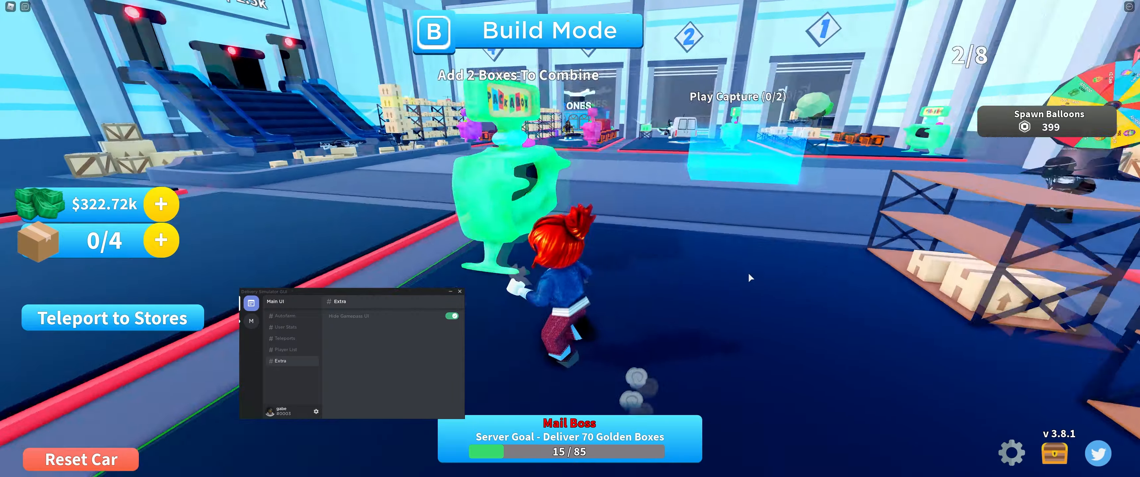
click(284, 316)
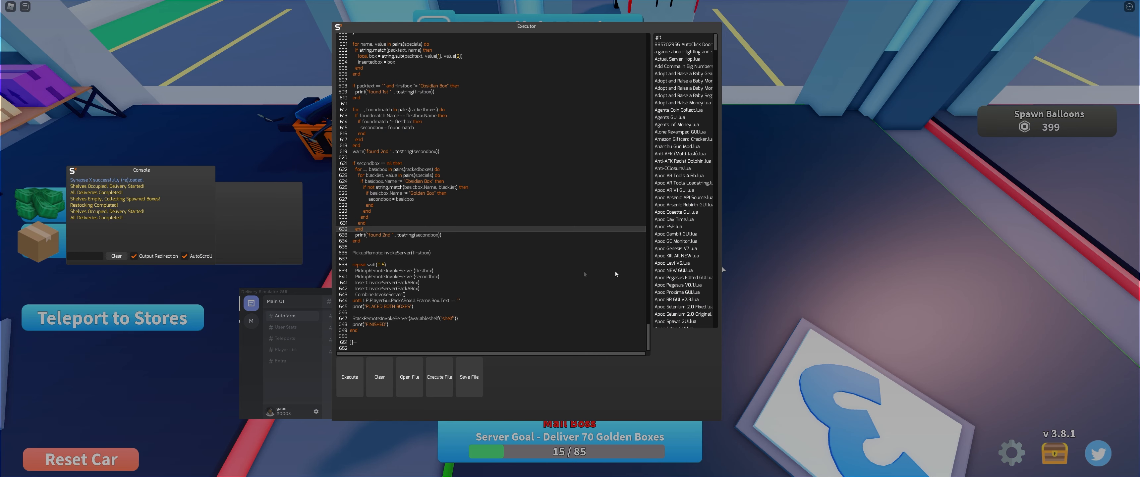
Scroll up through the script in the Synapse X executor before closing it.
scroll(up, 3)
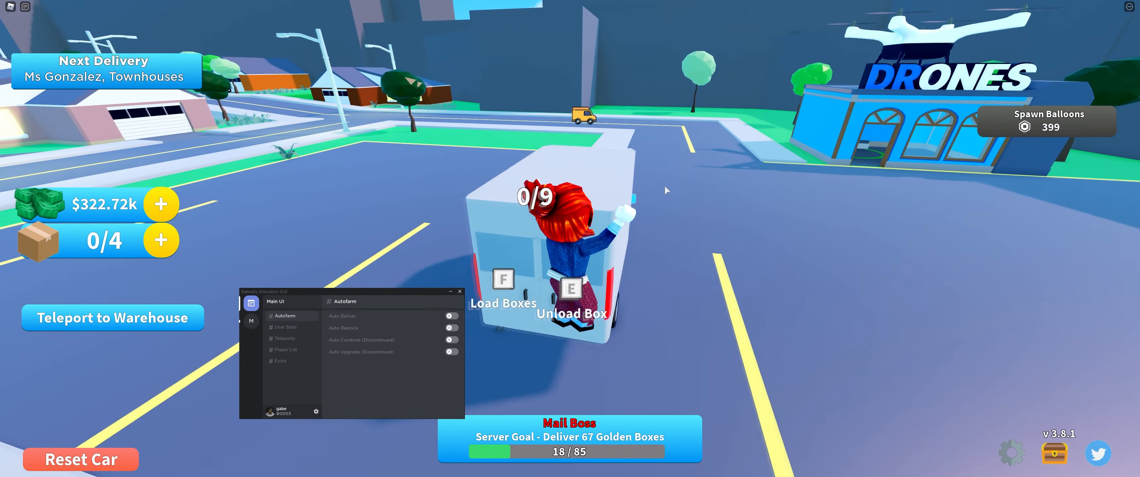
Toggle the Auto Deliver switch repeatedly while the character returns to the warehouse entrance.
click(112, 318)
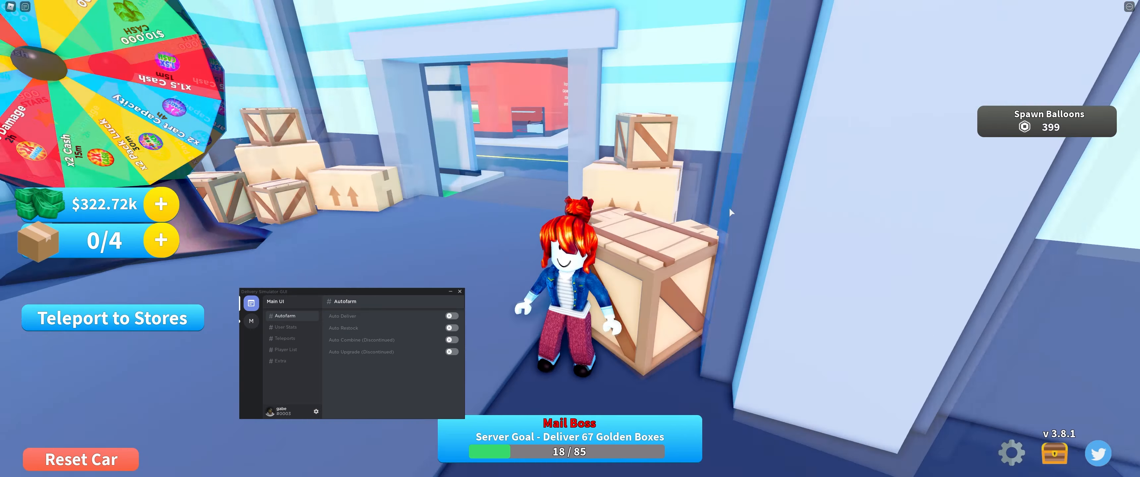
click(112, 318)
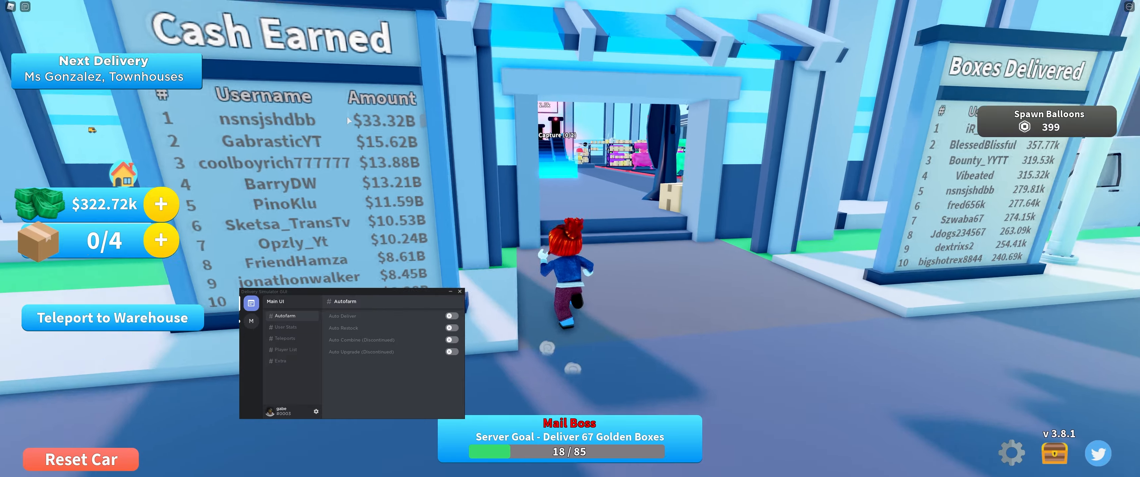
click(111, 318)
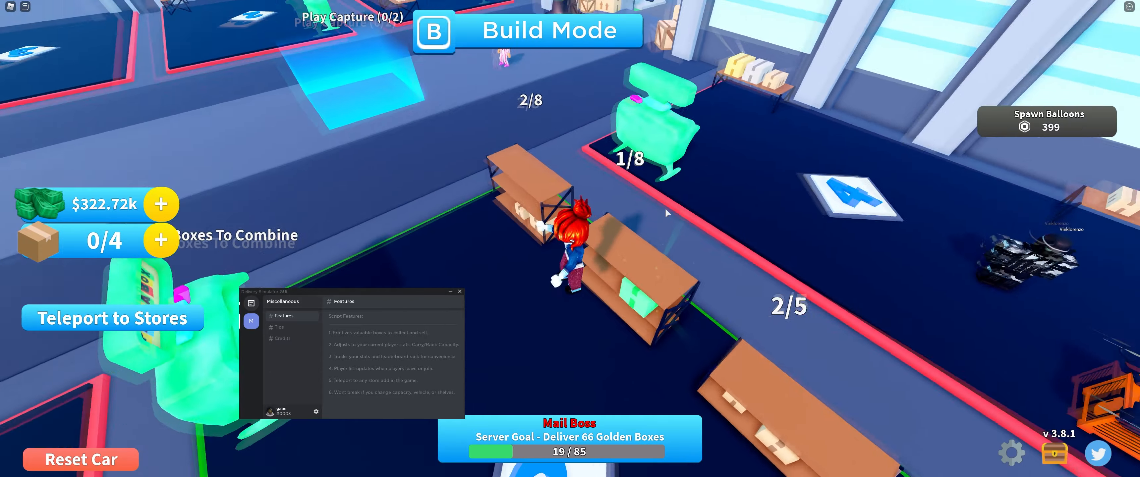
Return to the Main UI Autofarm options to re-enable delivering and restocking.
click(251, 301)
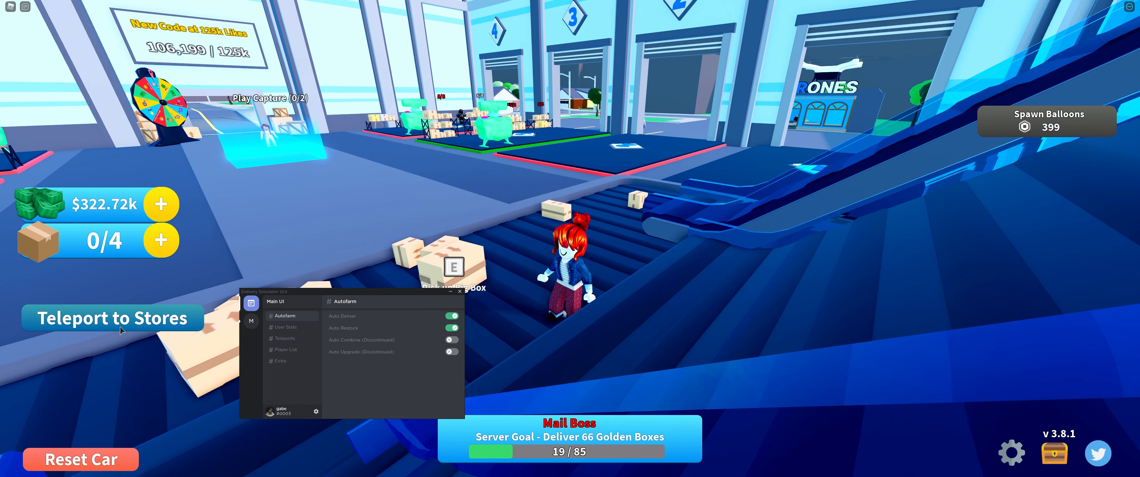
With 4/4 boxes loaded, enter Build Mode to edit the warehouse shelves.
click(283, 338)
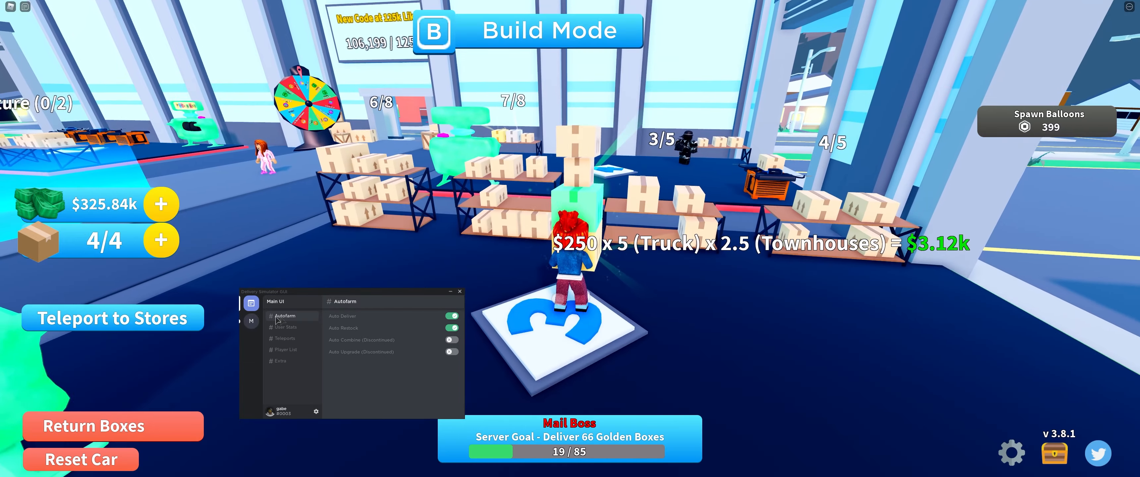
click(528, 31)
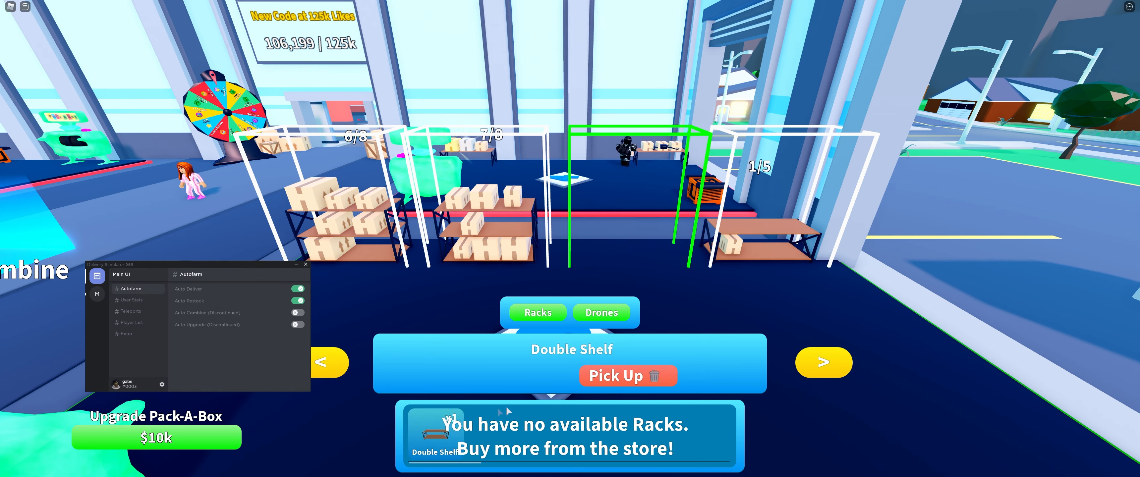
Pick up both double shelves and both tall shelves into the build inventory.
click(626, 375)
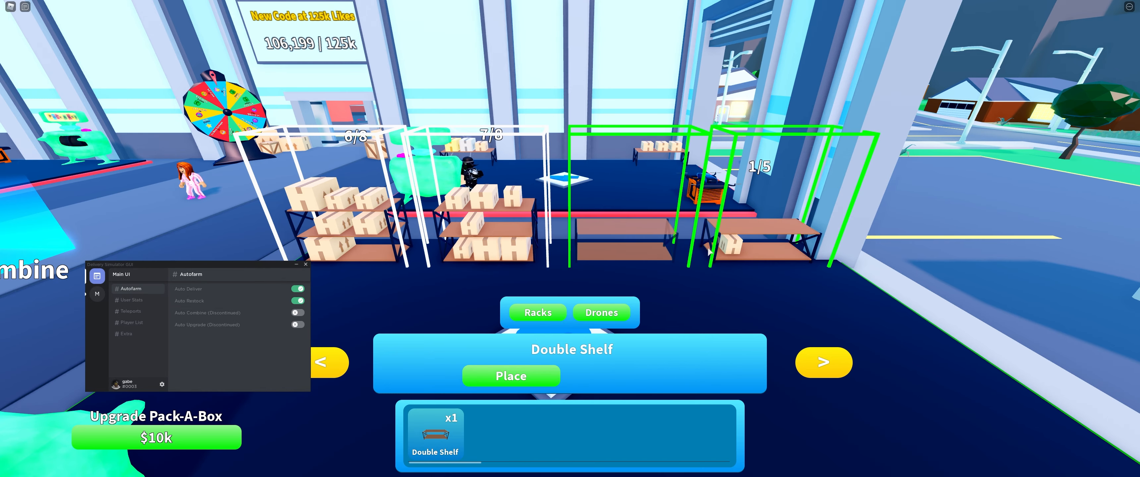
click(510, 376)
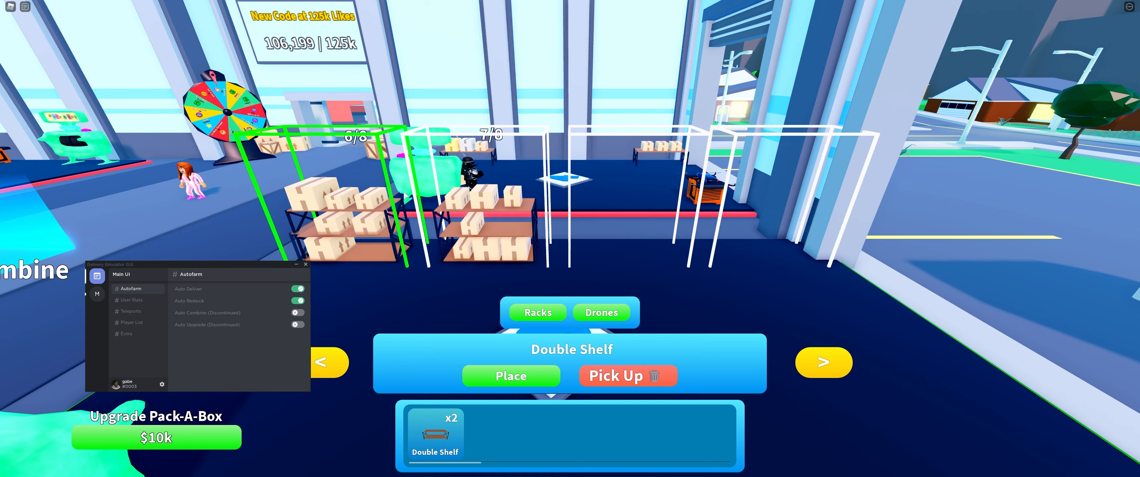
click(626, 376)
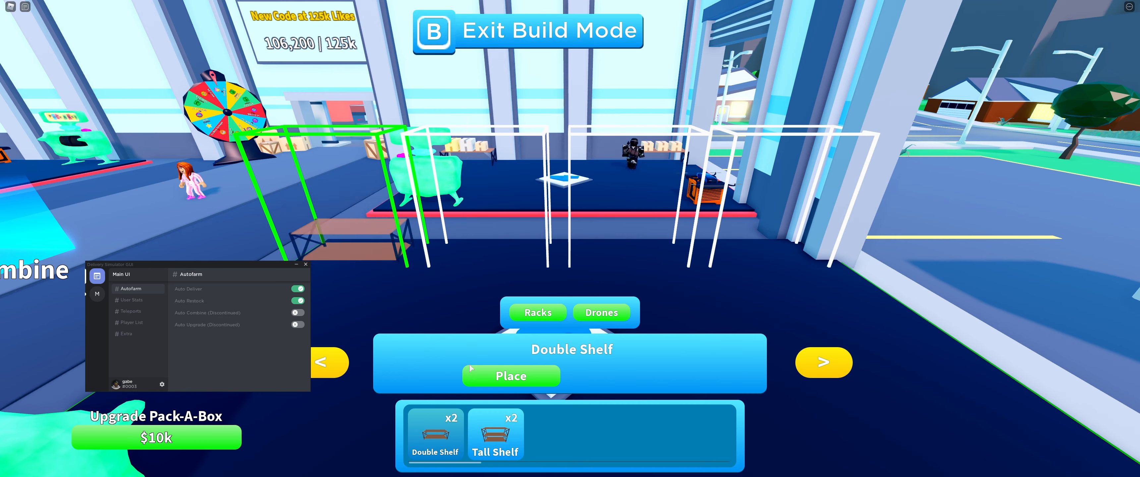
click(511, 376)
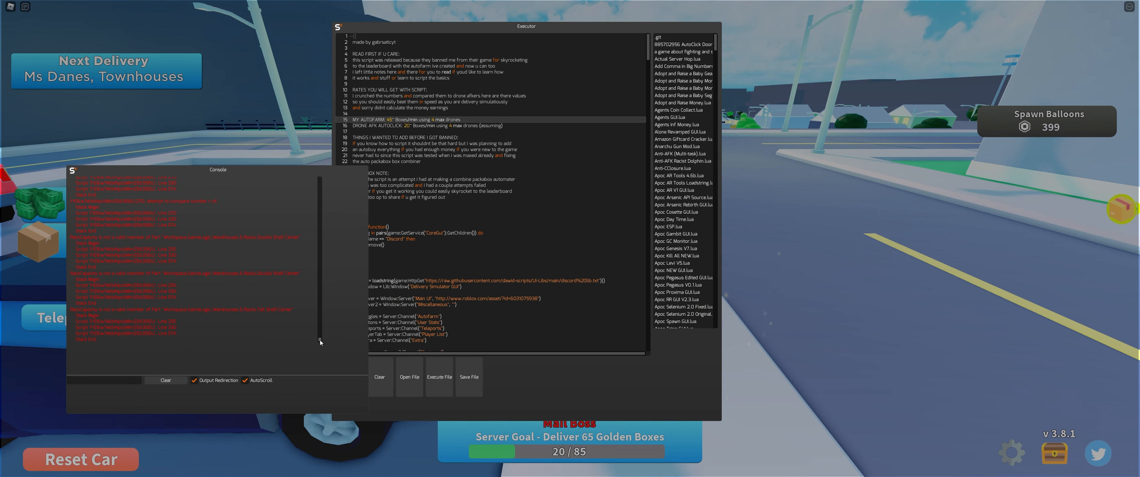
scroll(down, 3)
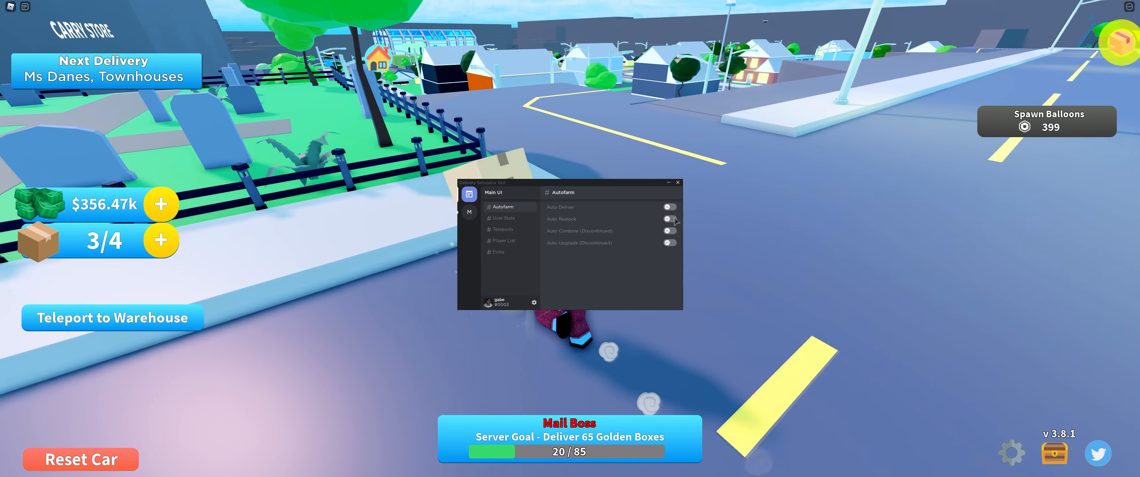
Switch the Auto Restock toggle back on in the Autofarm options.
click(668, 219)
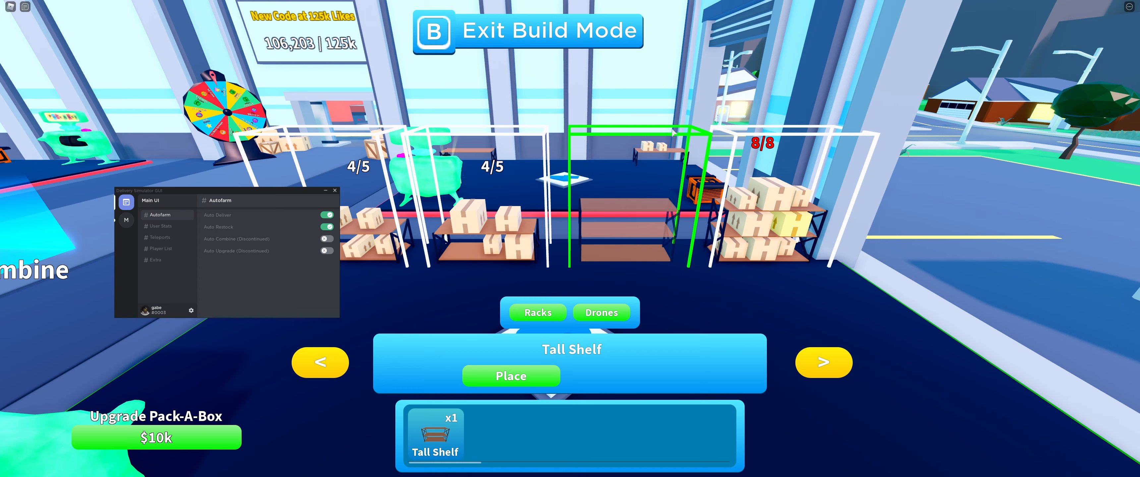
Place the remaining tall shelves back in the warehouse and exit Build Mode.
click(510, 375)
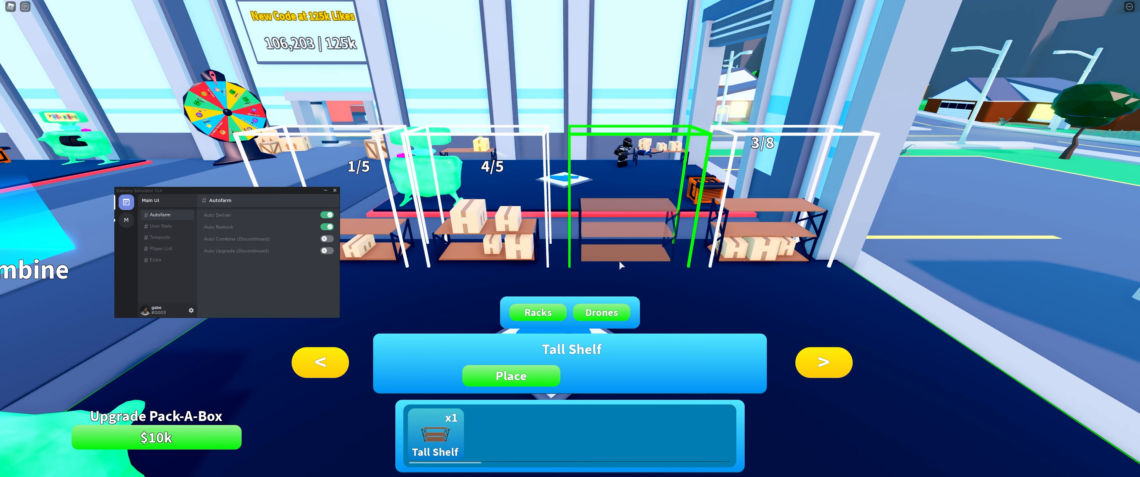
mouse_move(655, 253)
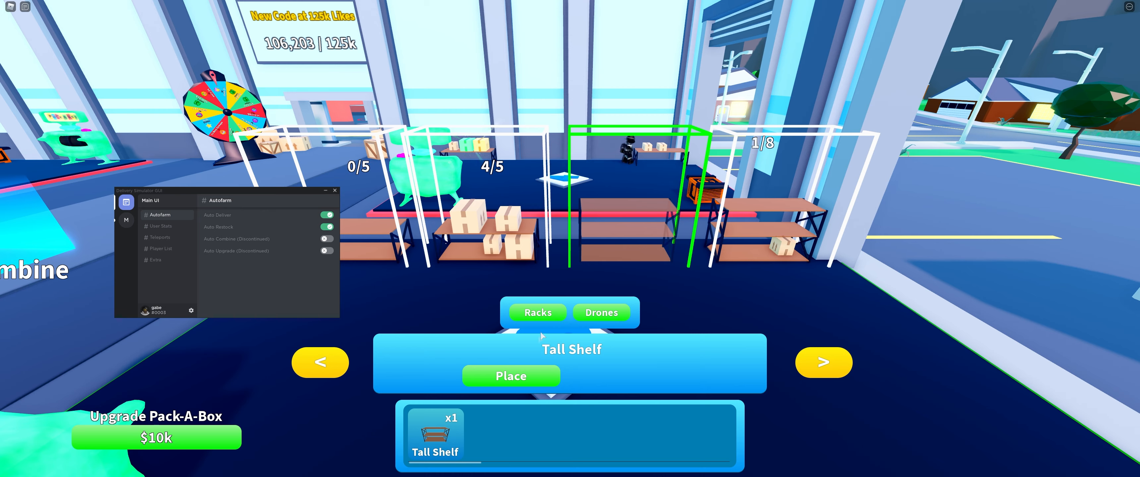
click(510, 375)
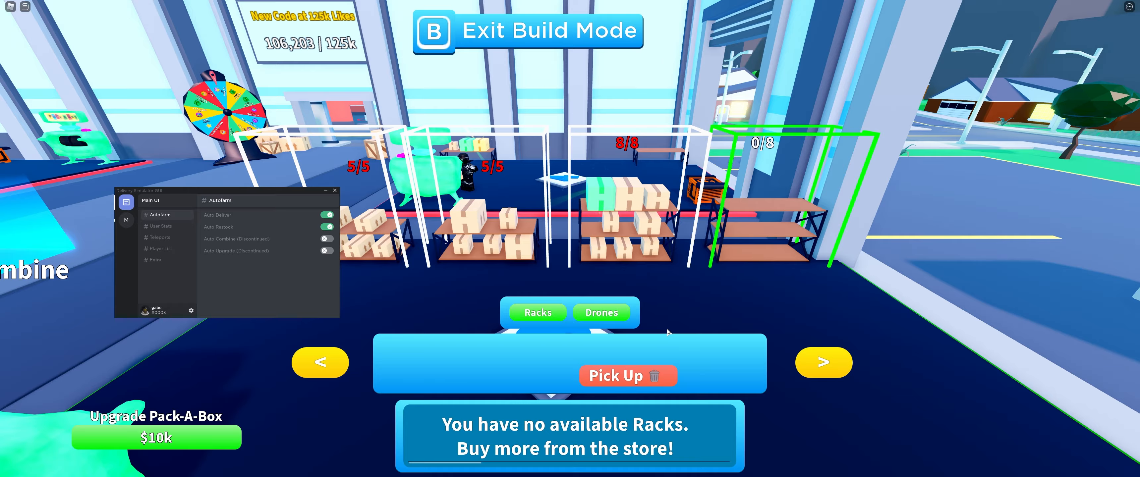
click(526, 30)
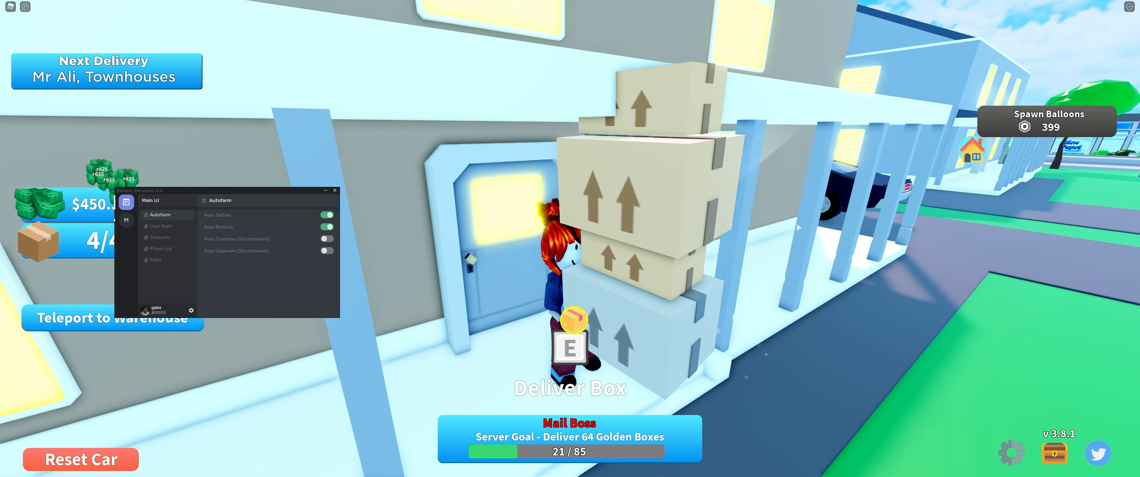
Deliver the carried boxes at the townhouse door with the E prompt.
key(e)
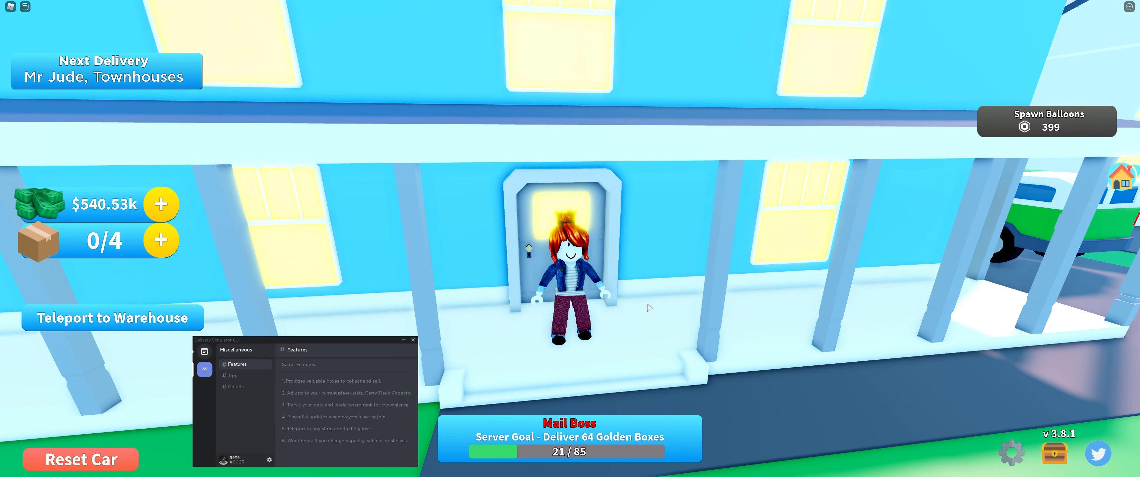
Return to the cheat's Main UI, switch to Autofarm and enable Auto Deliver.
click(204, 351)
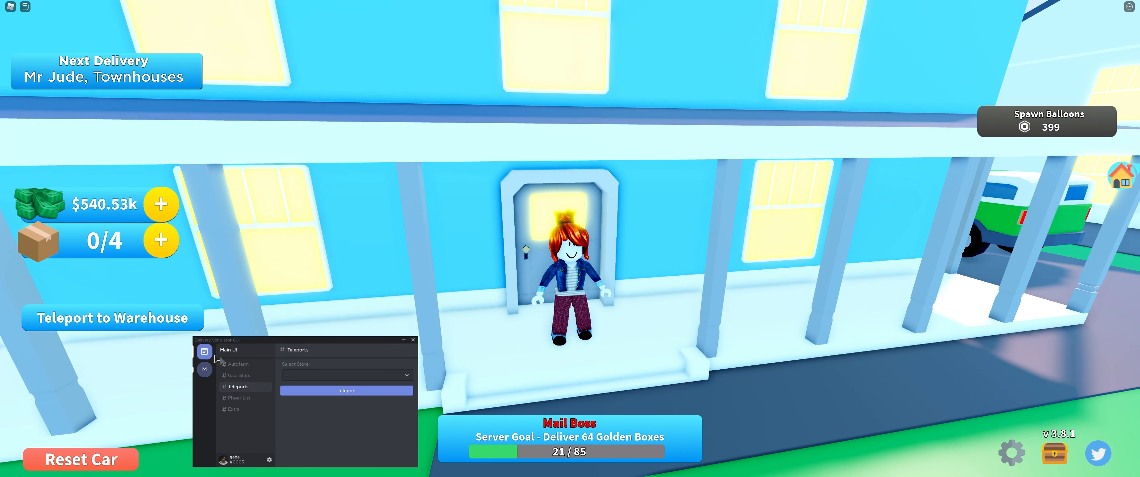
click(237, 363)
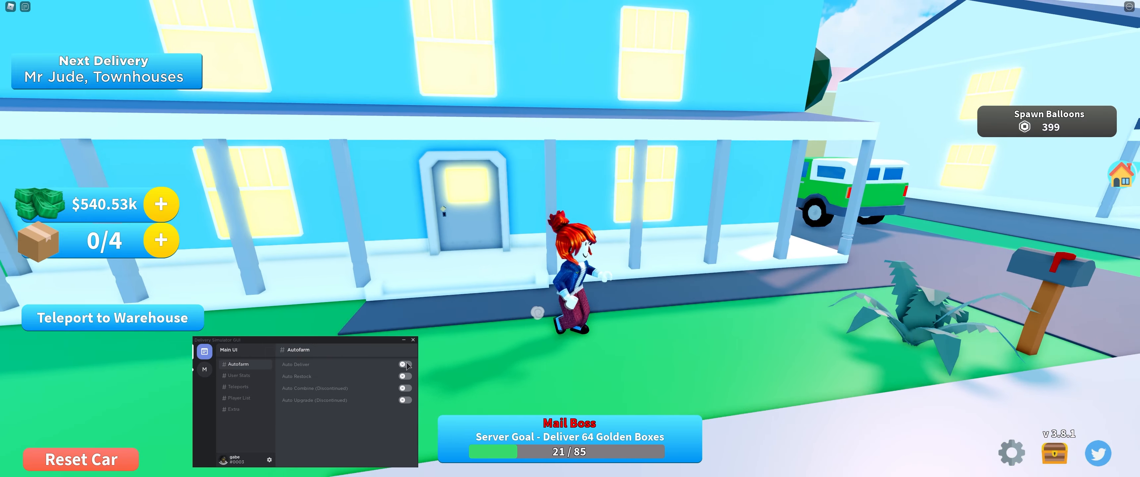
click(404, 363)
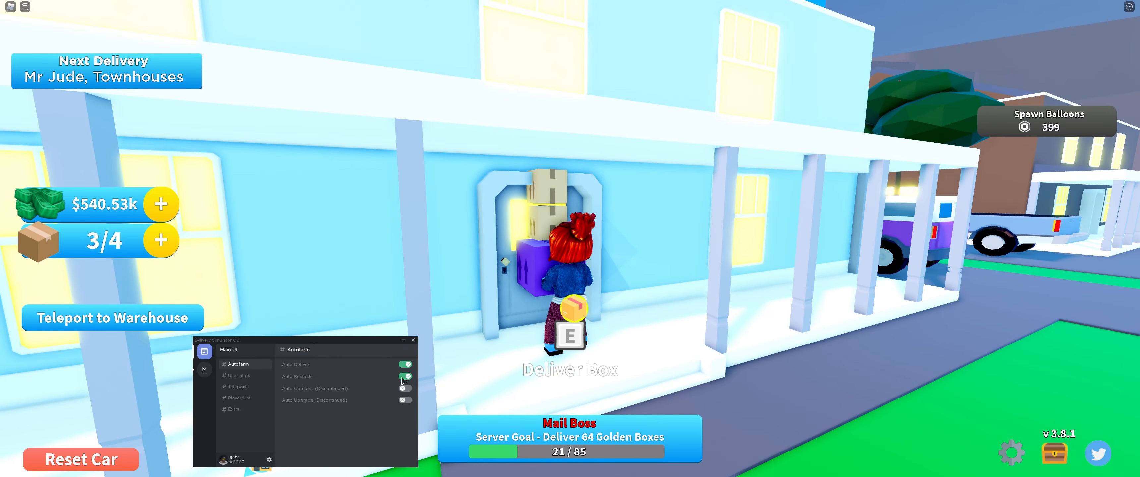